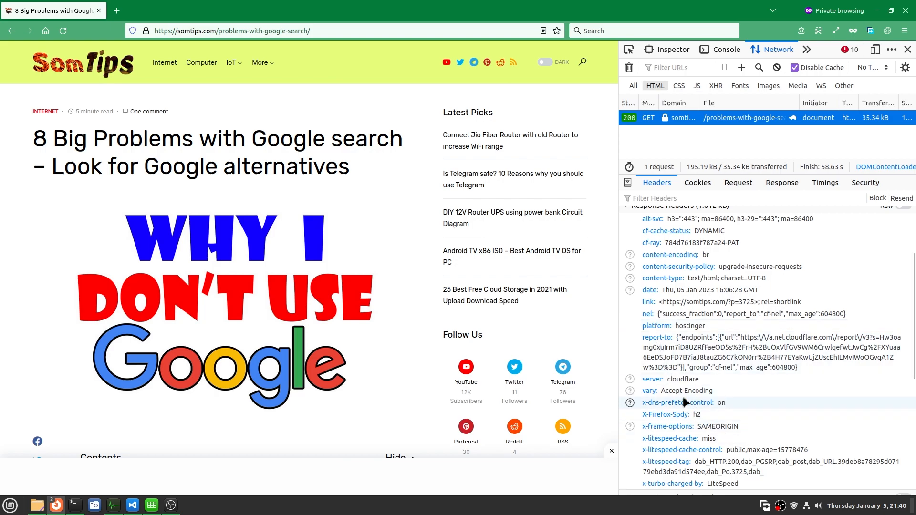
mouse_move(723, 447)
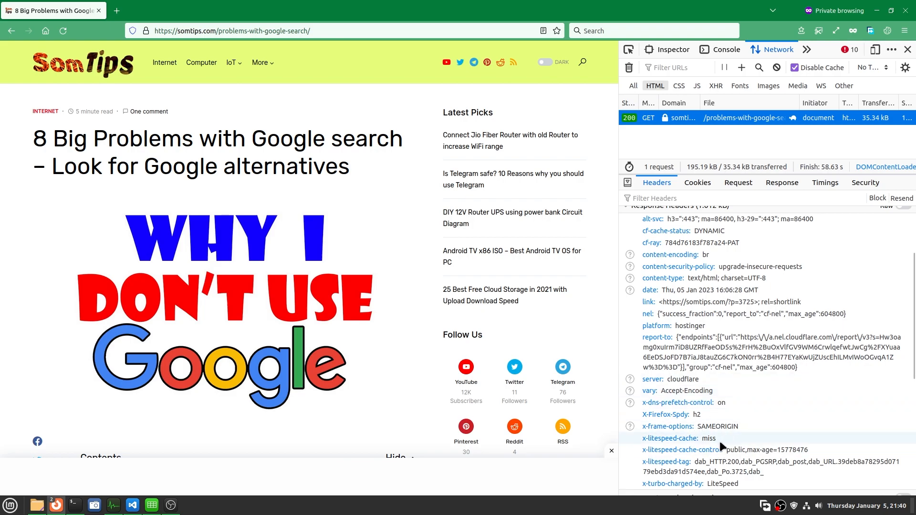
mouse_move(736, 452)
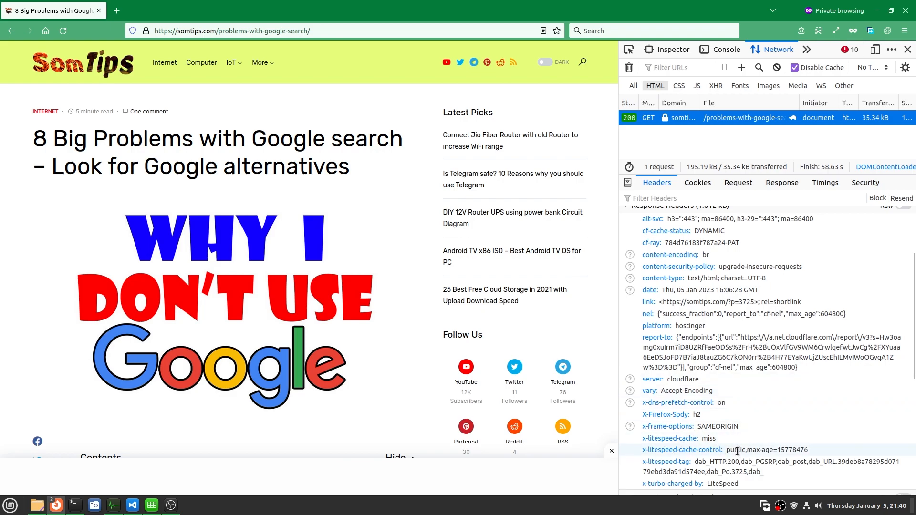
mouse_move(717, 460)
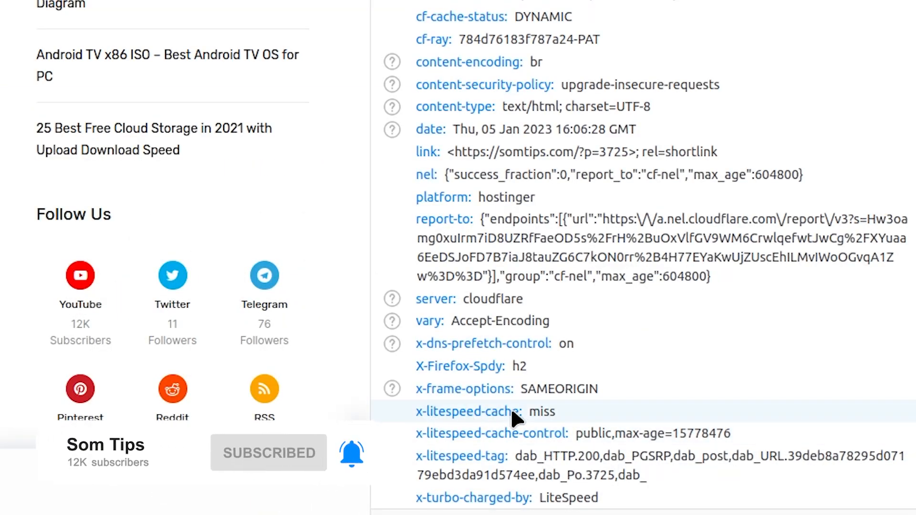
mouse_move(546, 447)
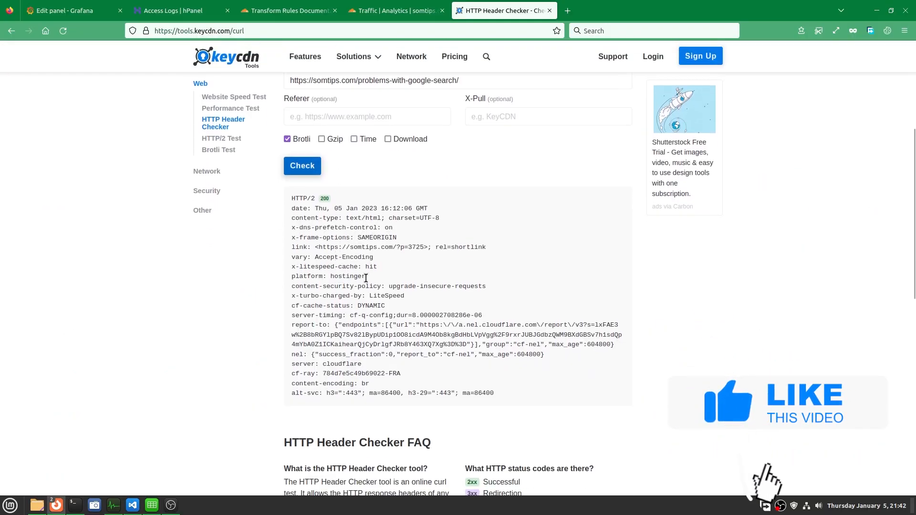
Highlight the platform: hostinger line in the KeyCDN header checker results
double_click(328, 275)
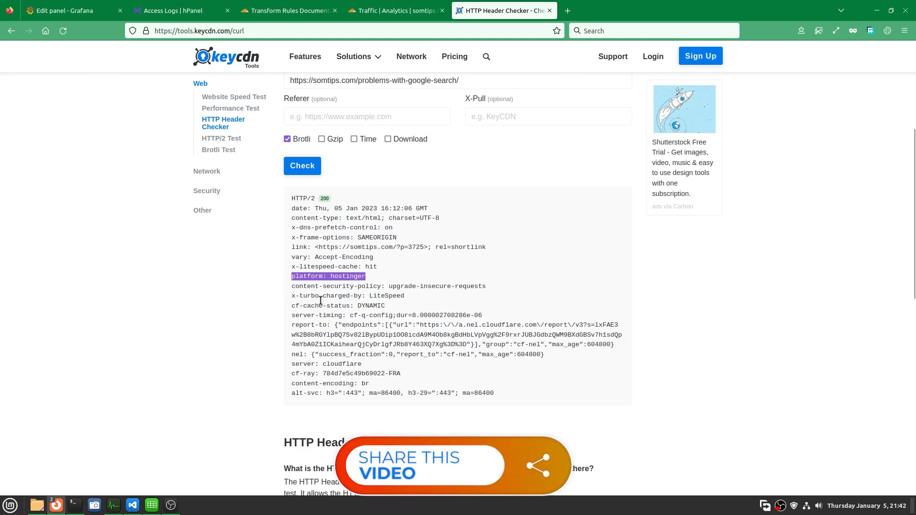
mouse_move(360, 387)
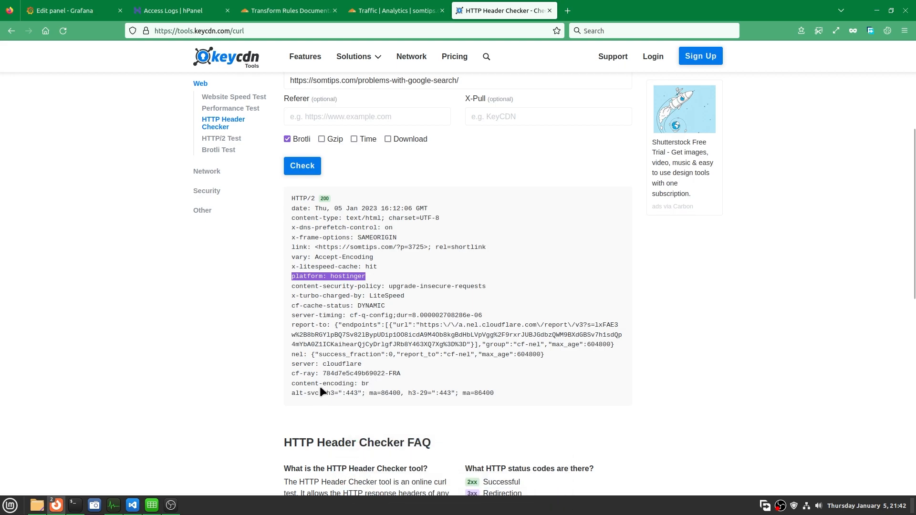
mouse_move(697, 270)
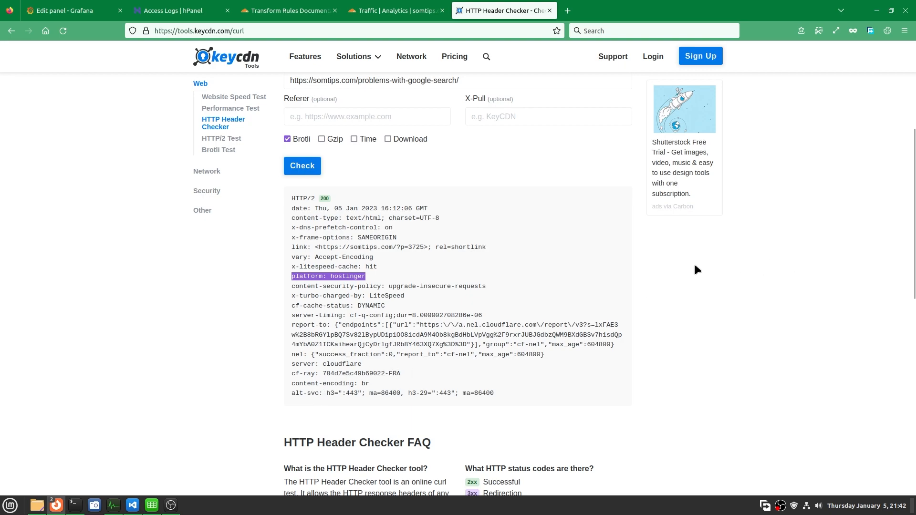
mouse_move(579, 274)
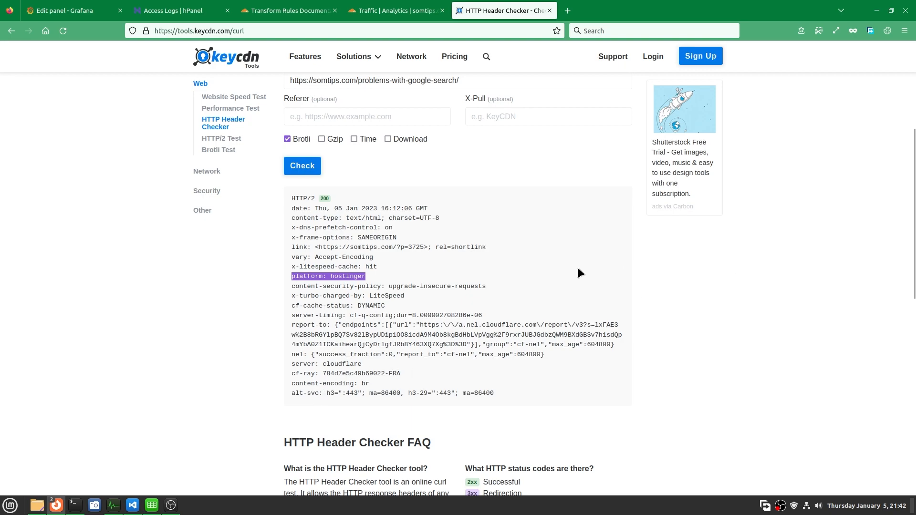
Go to the site's Transform Rules page under Rules, then return to the page showing its response headers
click(397, 10)
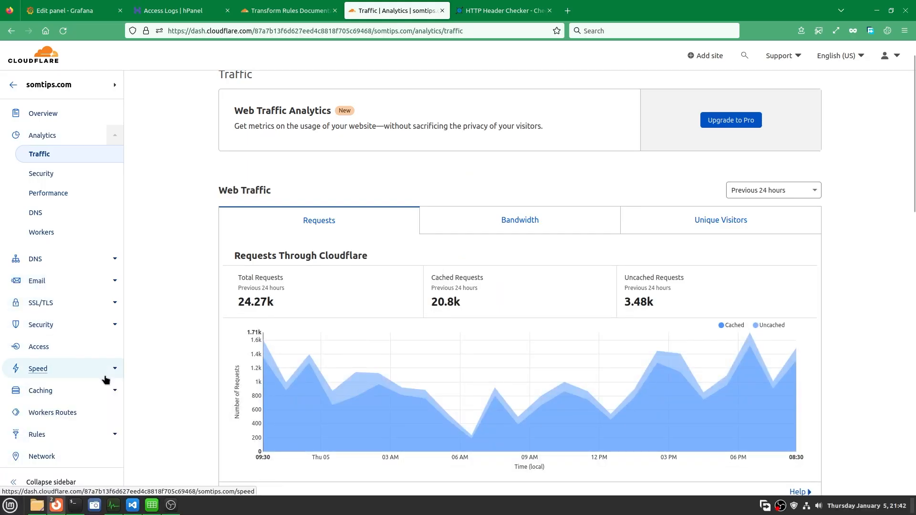
scroll(down, 3)
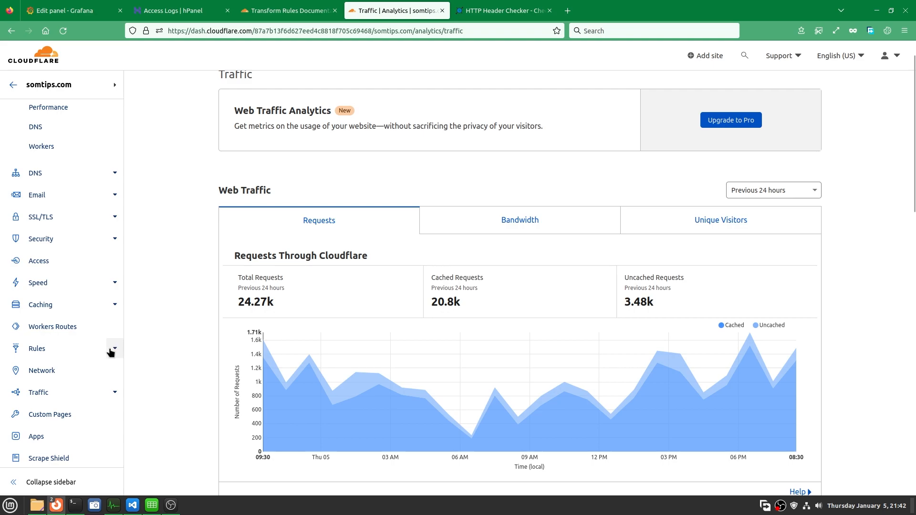
click(115, 350)
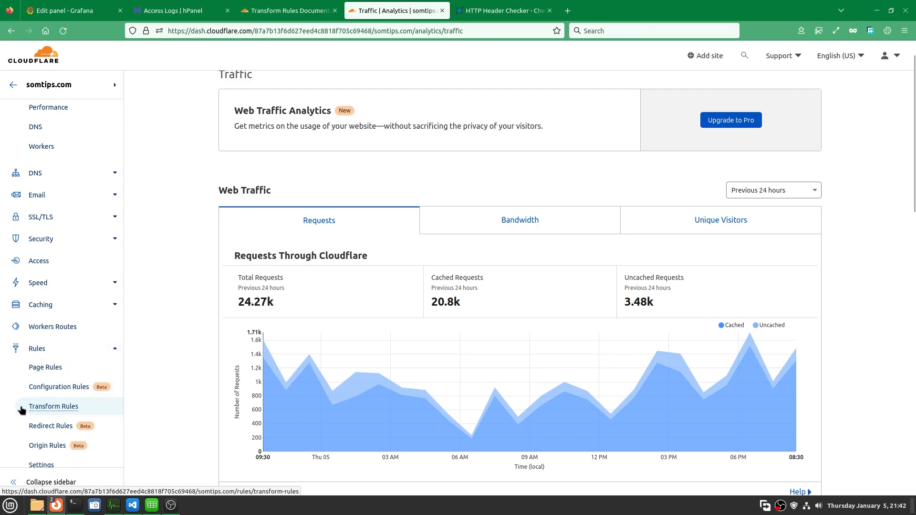
click(54, 407)
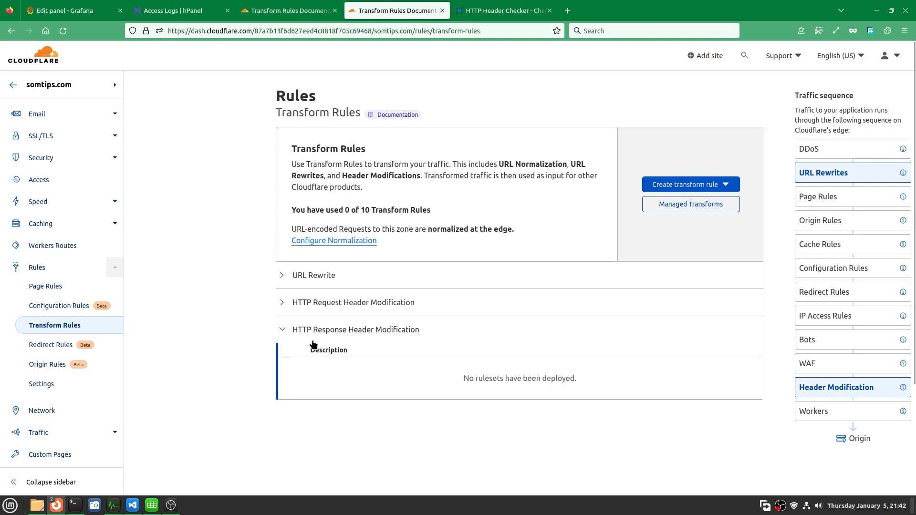
mouse_move(426, 314)
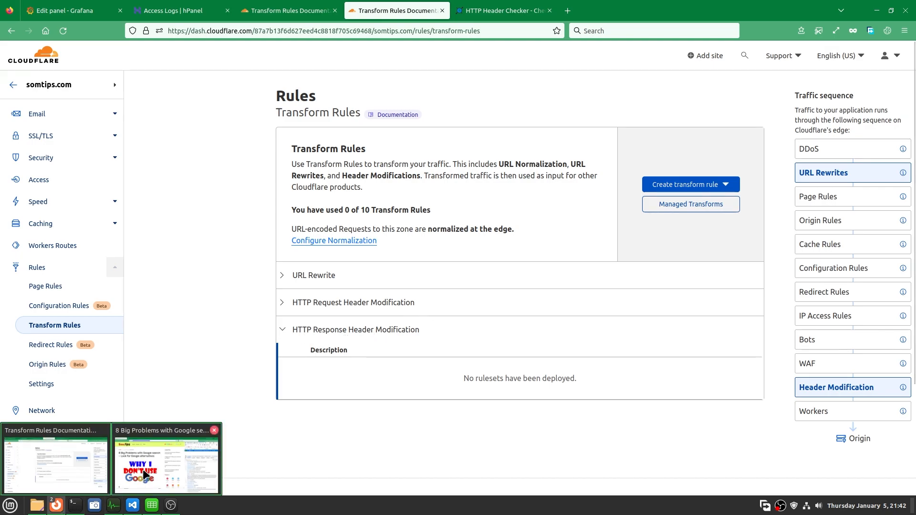
click(166, 462)
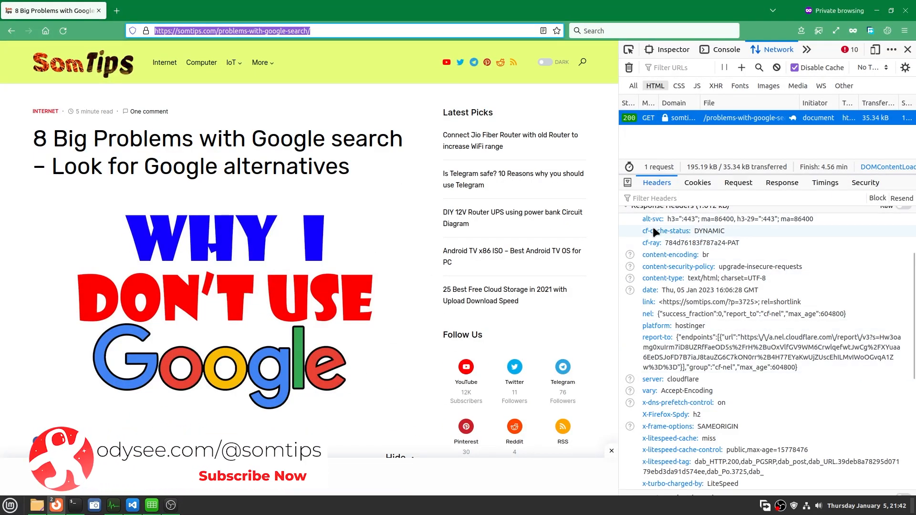
scroll(up, 3)
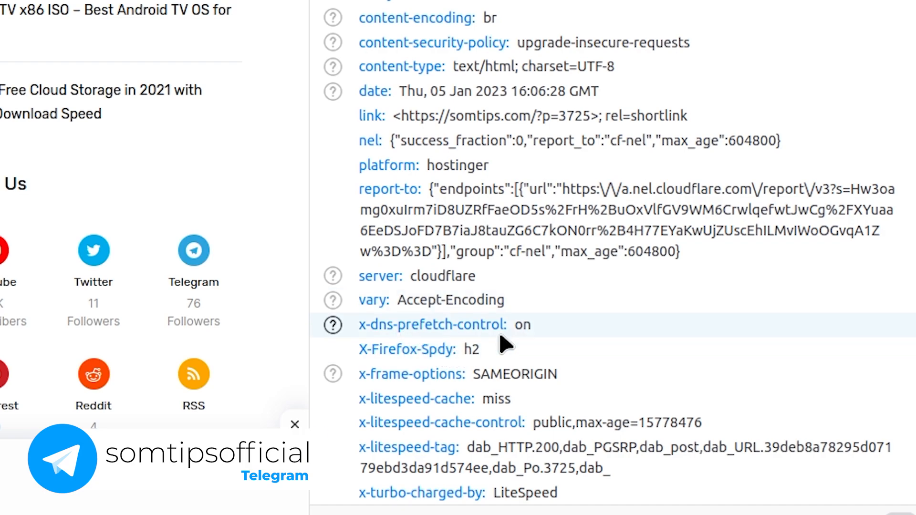
mouse_move(418, 176)
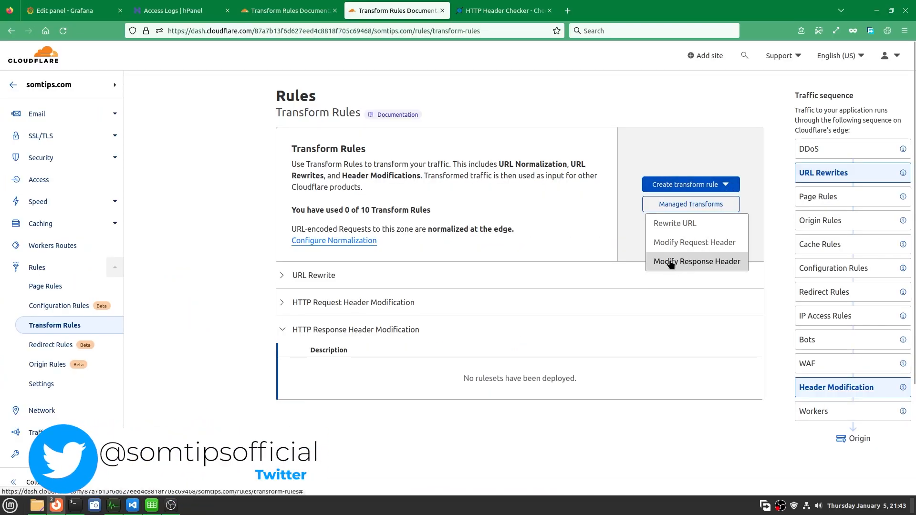
Create a response header rule 'remove server info' for all requests that removes the platform header
click(696, 261)
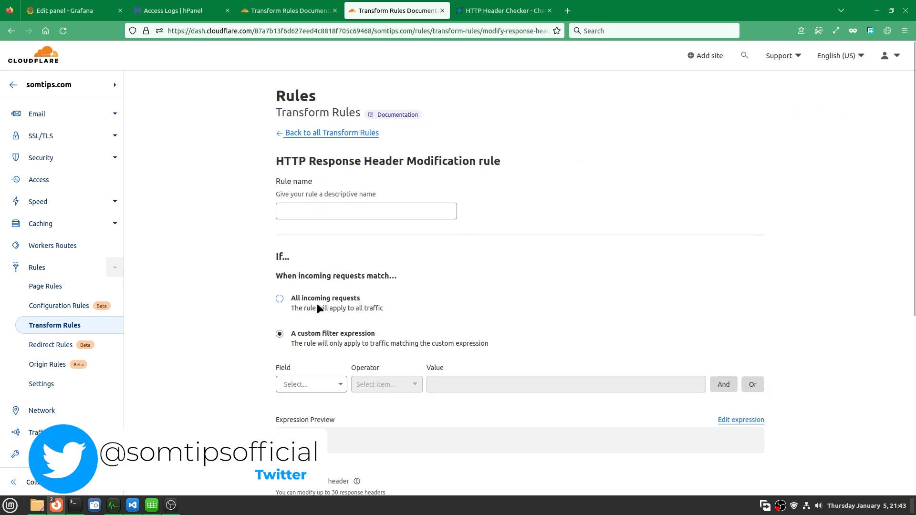
click(366, 211)
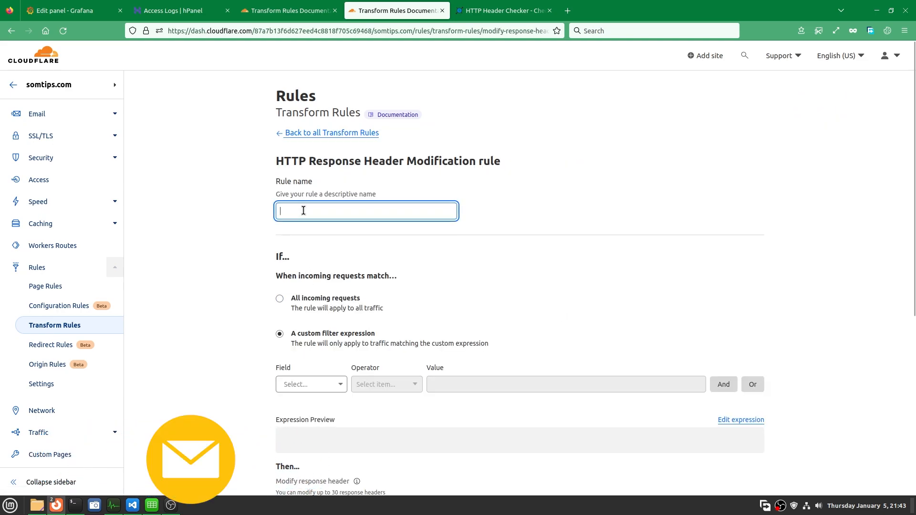
text(remove server info)
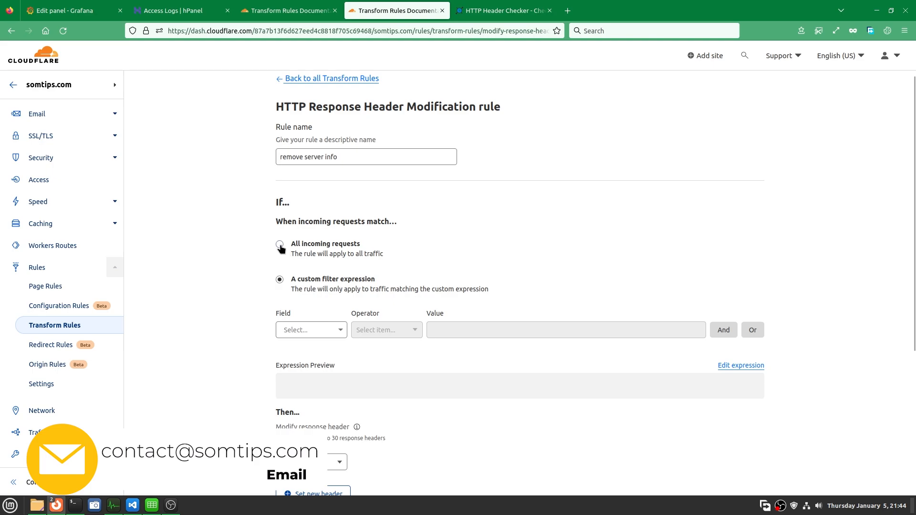
click(280, 246)
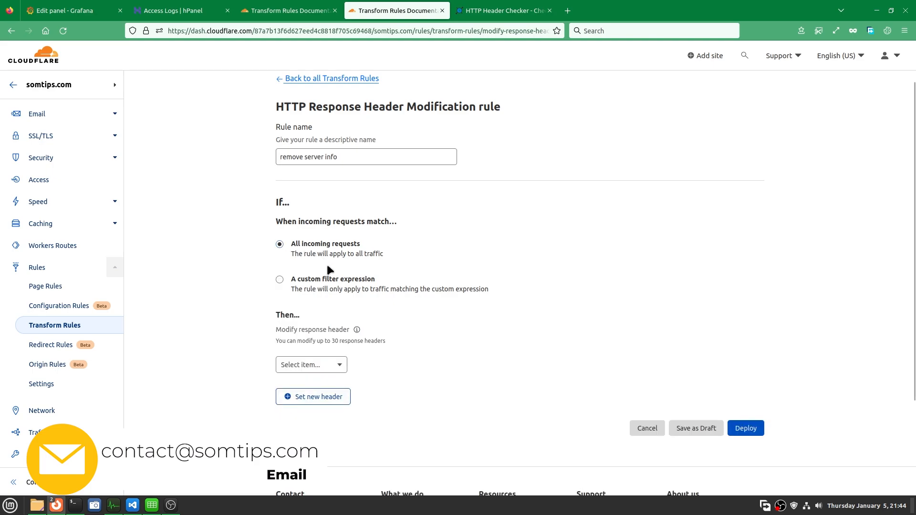
click(311, 365)
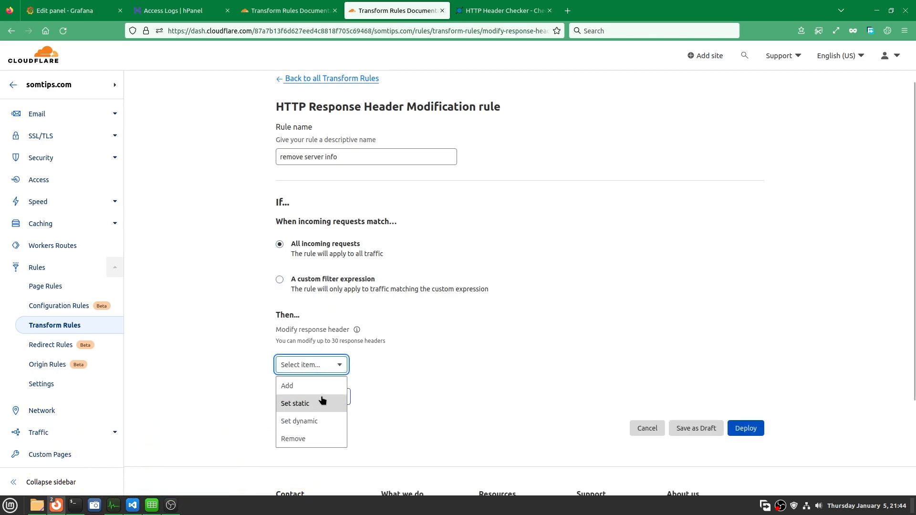
click(293, 439)
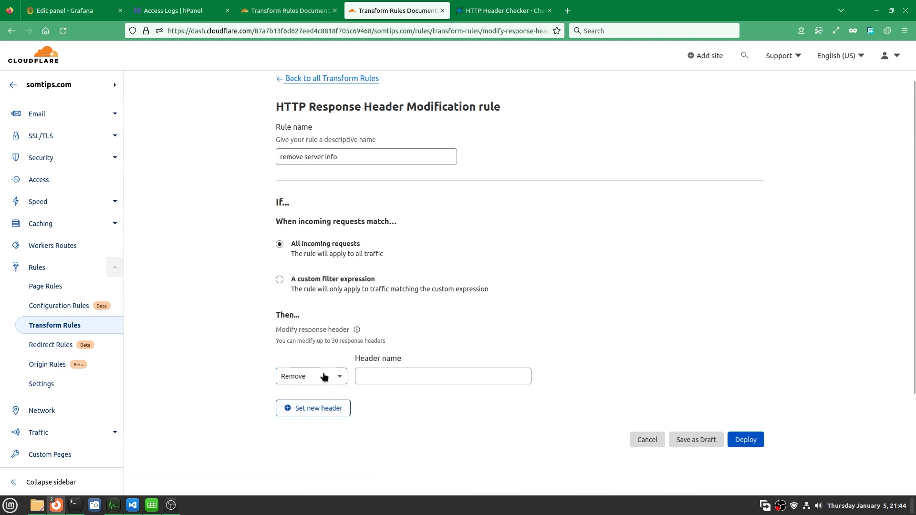
text(platform)
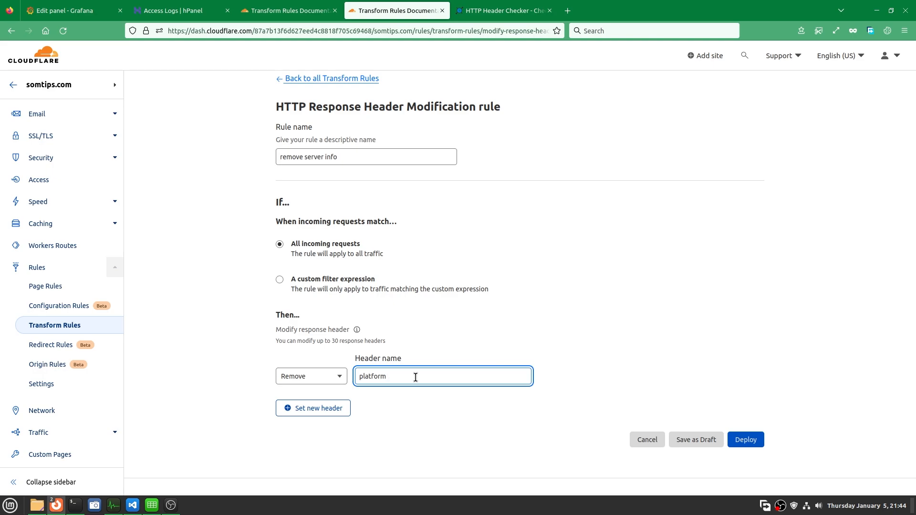
mouse_move(464, 426)
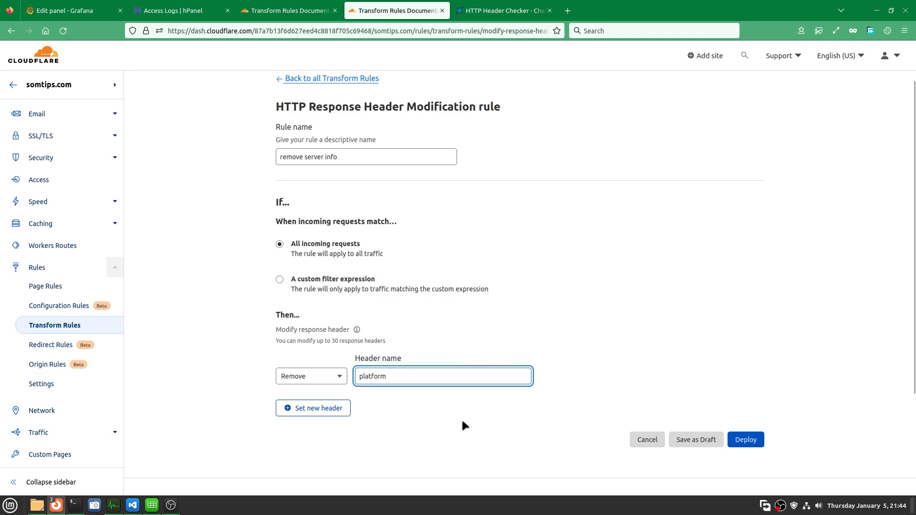
Add a further Remove row for the x-litespeed-cache header and start another row
click(313, 407)
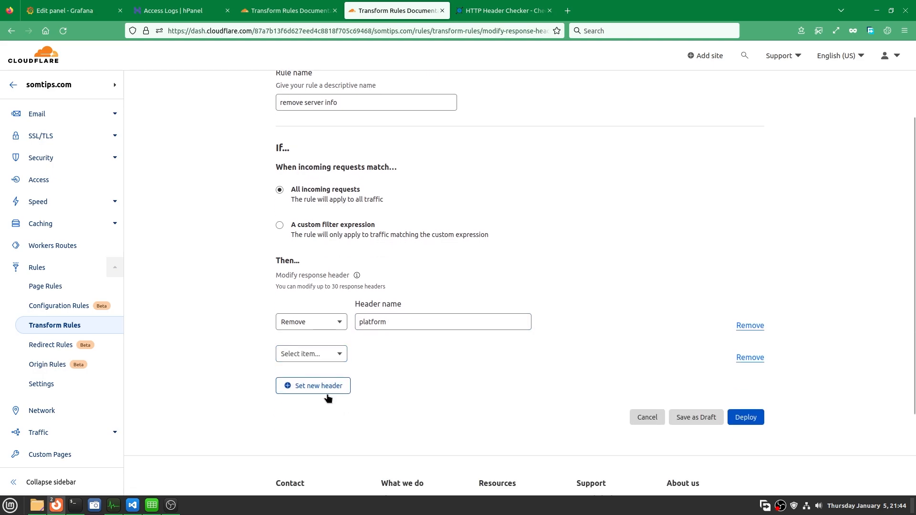
click(311, 353)
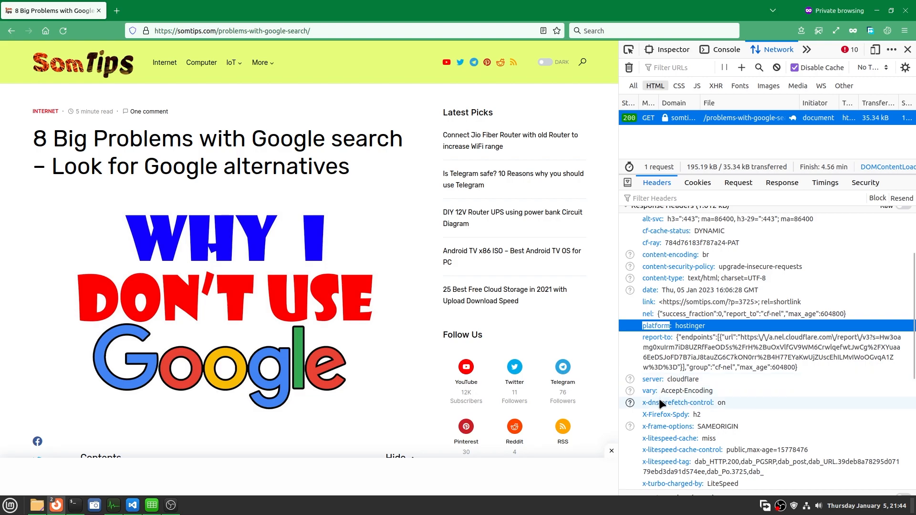
mouse_move(714, 406)
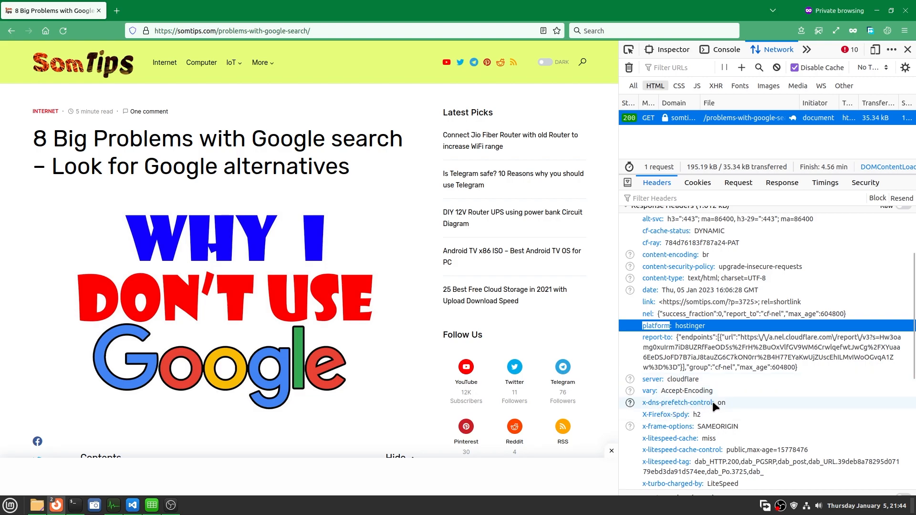
mouse_move(690, 435)
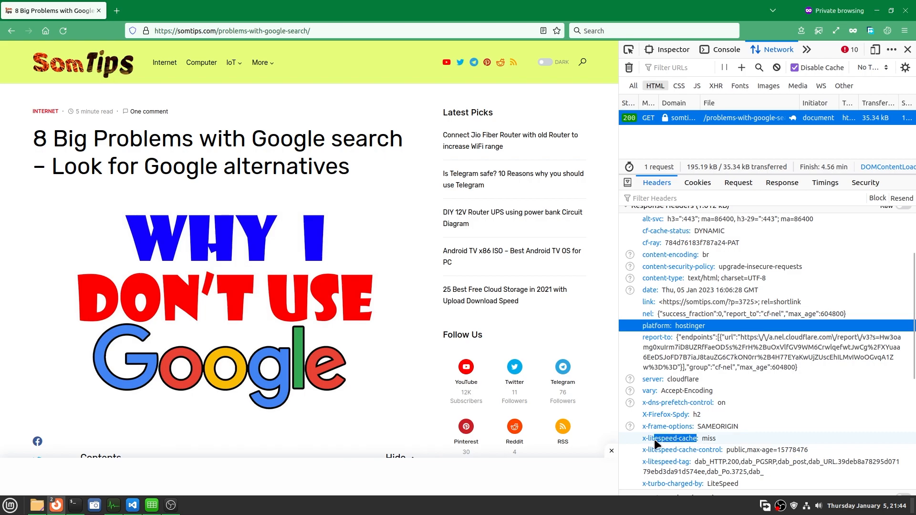
click(670, 438)
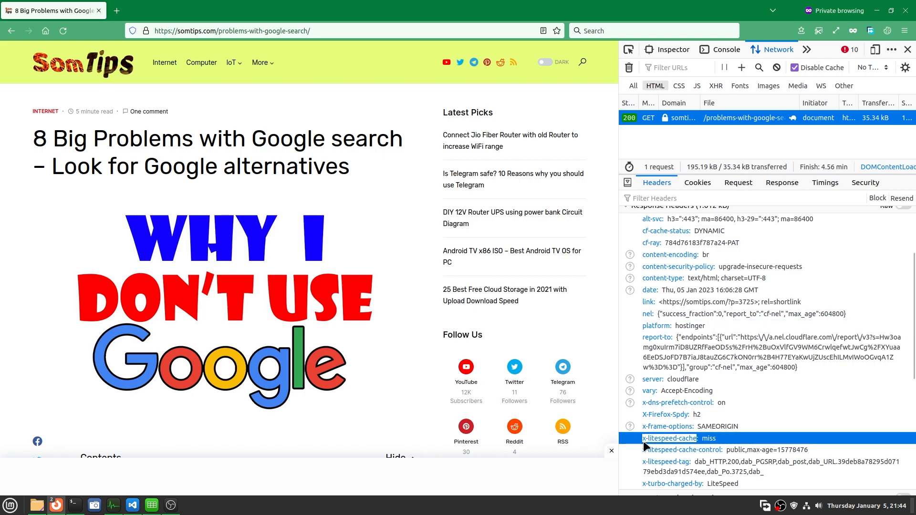
mouse_move(56, 505)
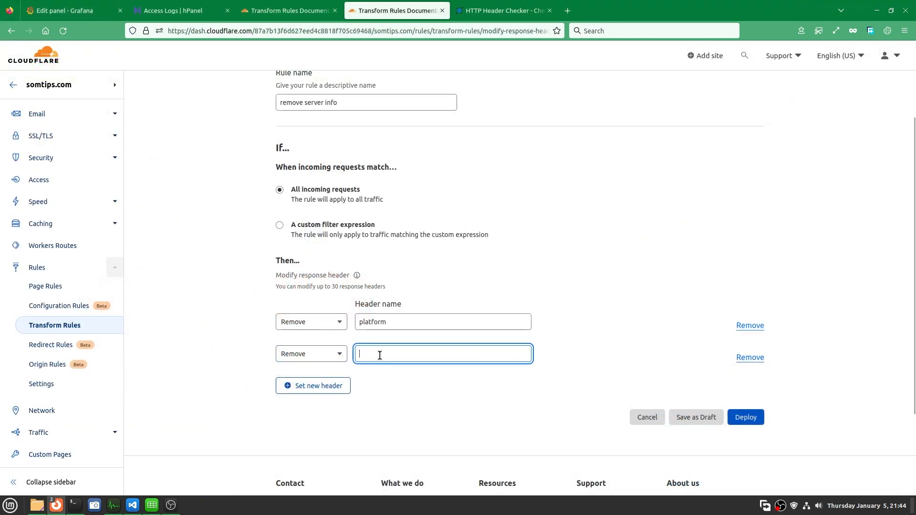
text(x-litespeed-cache)
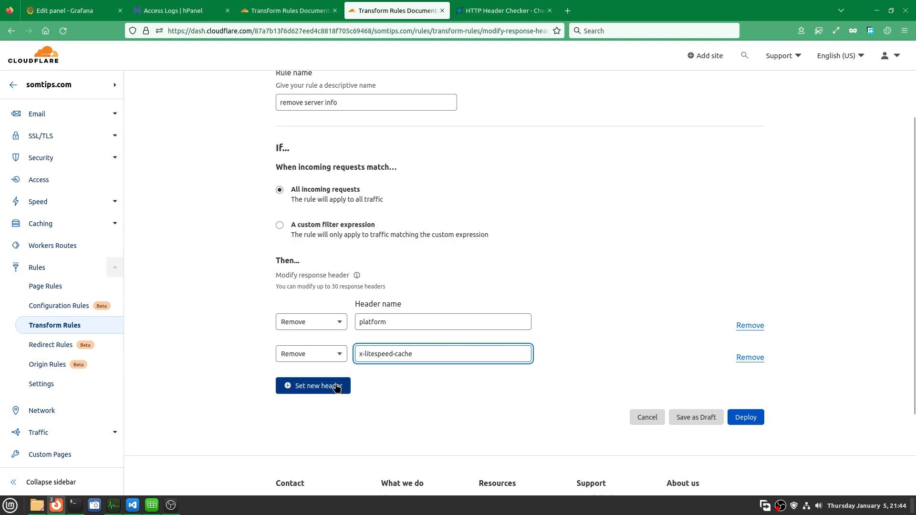
click(313, 386)
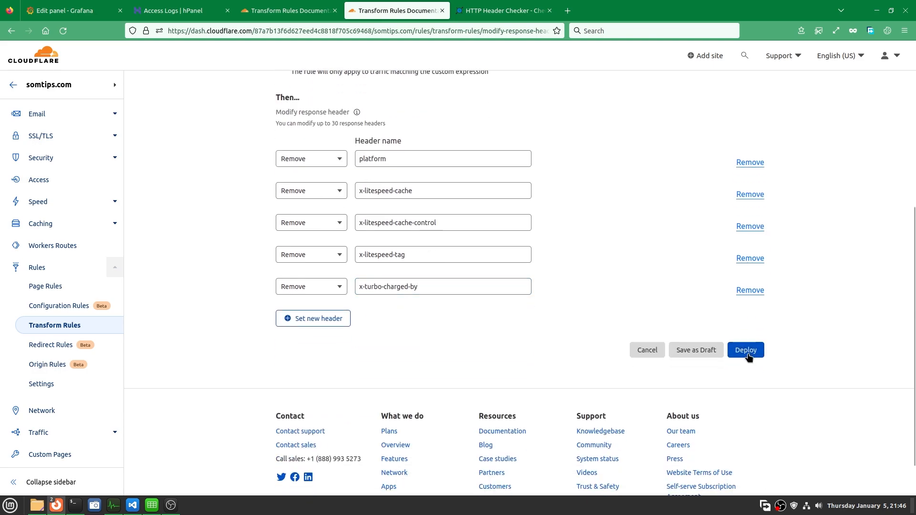
Deploy the rule and view the somtips site's connection security details from the padlock
click(745, 350)
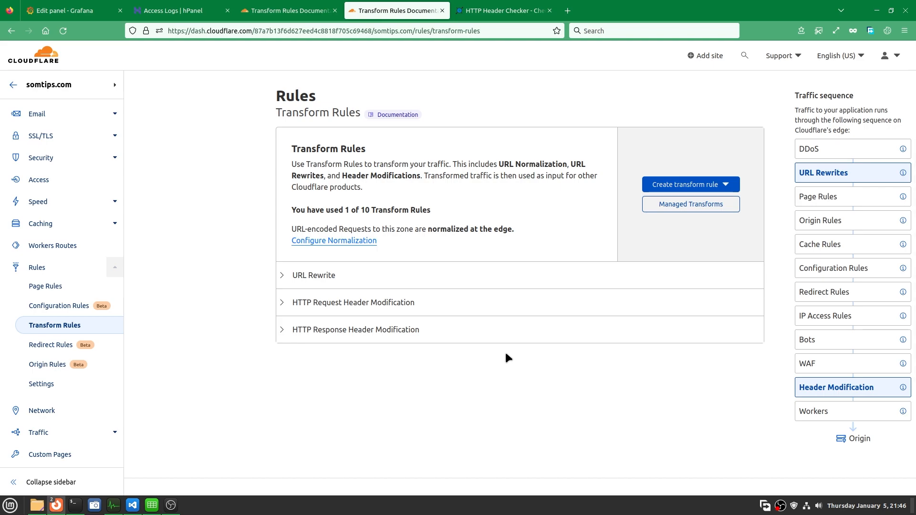
mouse_move(504, 358)
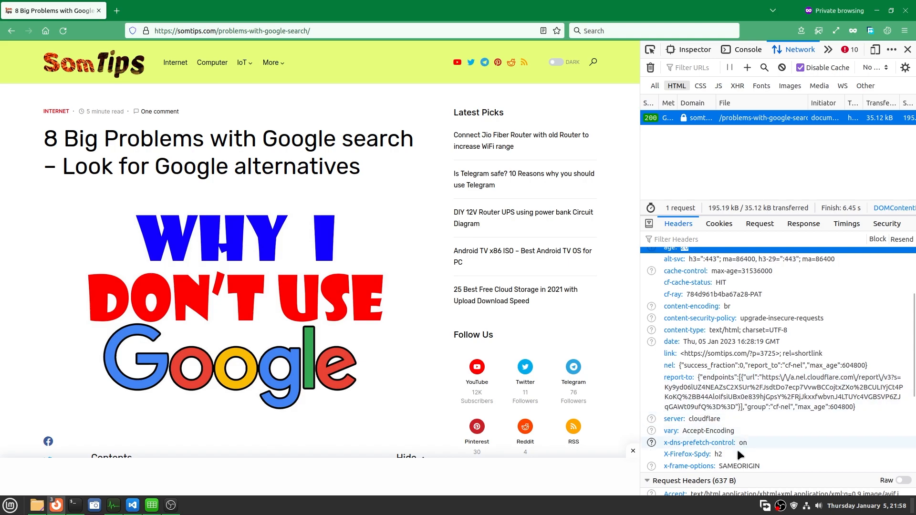
mouse_move(688, 435)
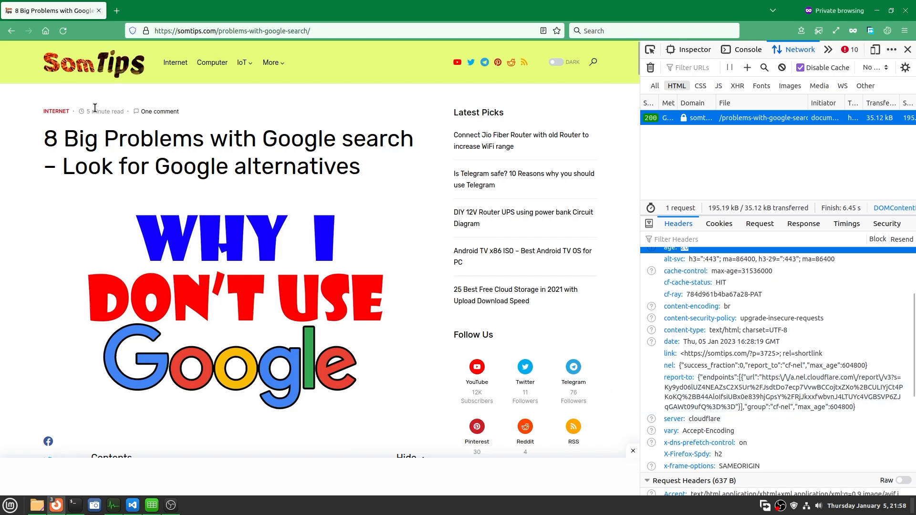
click(145, 31)
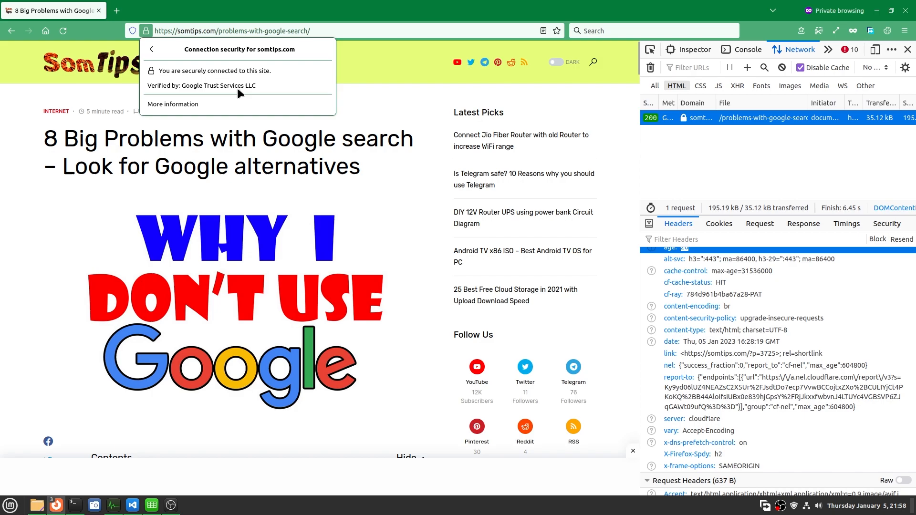
In the DebugBear report, expand the Full TTFB (335 ms) metric to show its request list
click(503, 10)
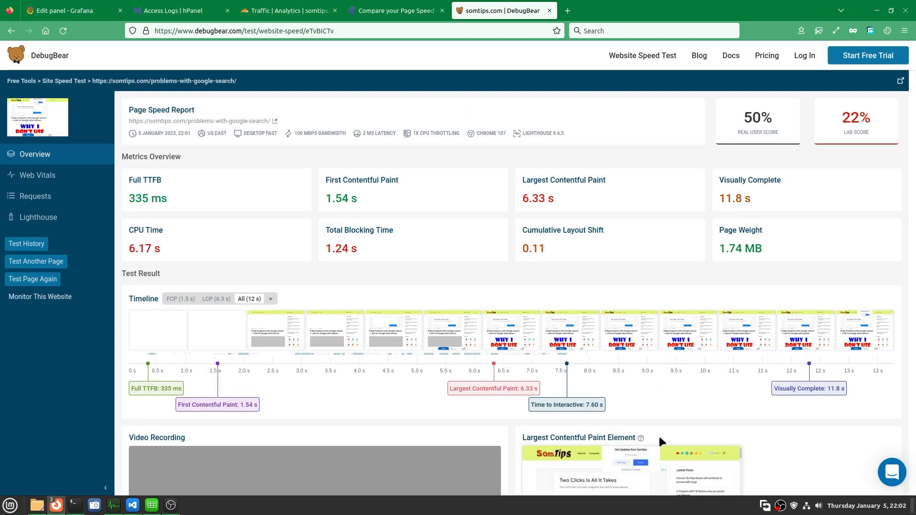
mouse_move(709, 420)
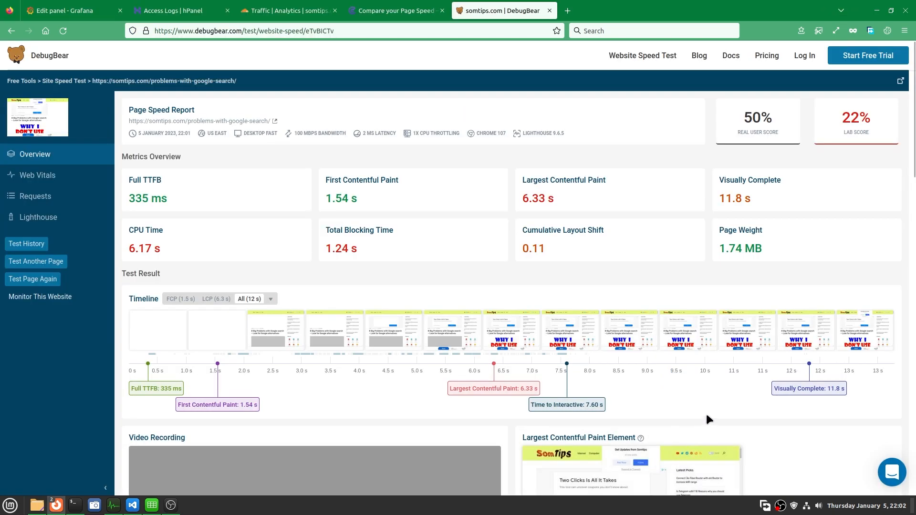
mouse_move(225, 215)
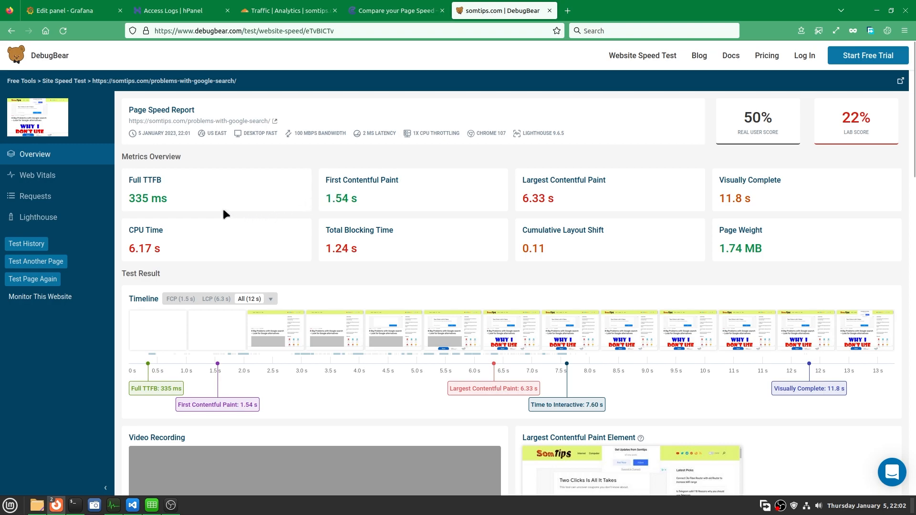
mouse_move(223, 199)
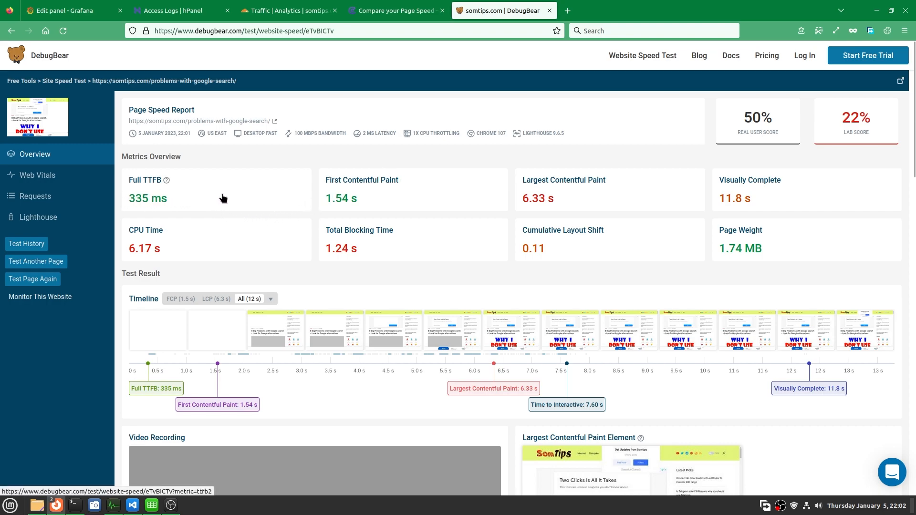
mouse_move(186, 197)
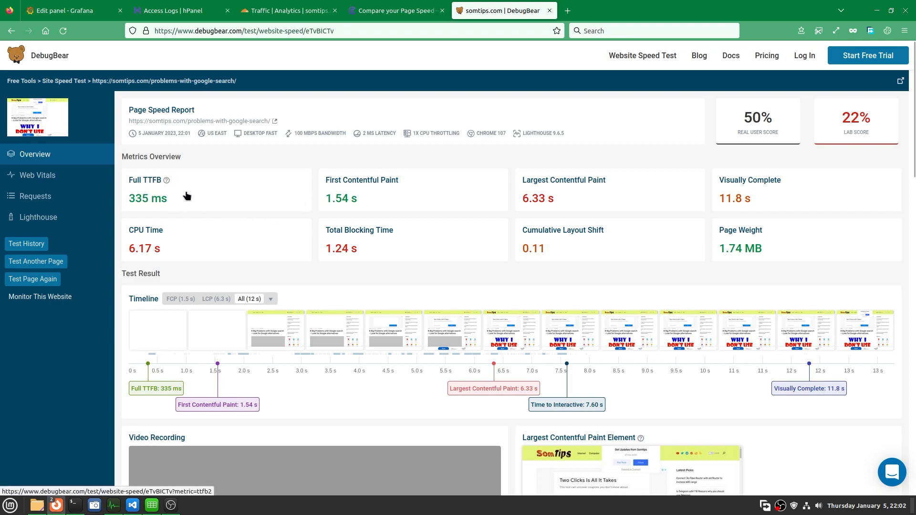
mouse_move(244, 269)
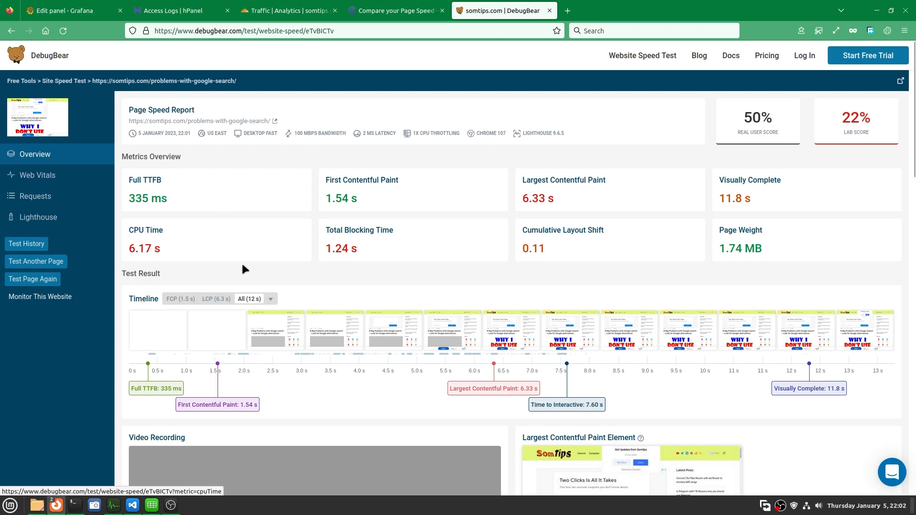
scroll(down, 3)
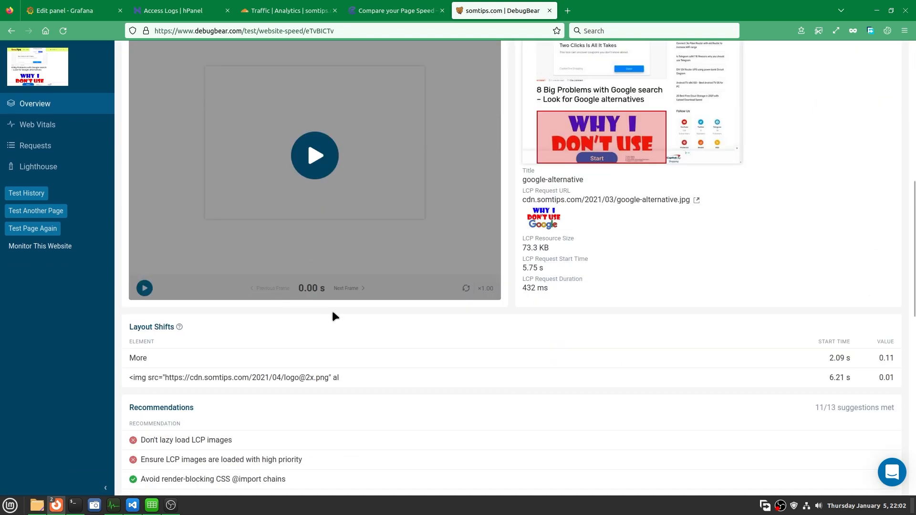
scroll(up, 3)
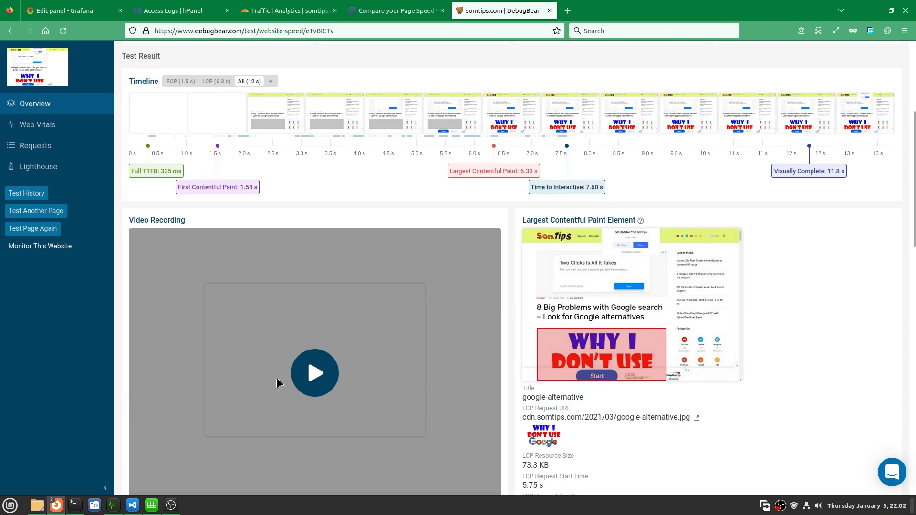
scroll(down, 3)
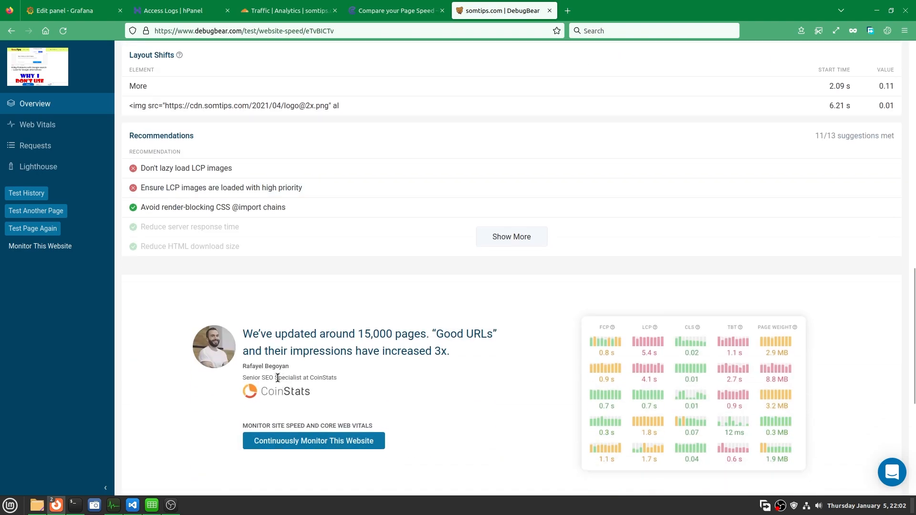
scroll(up, 3)
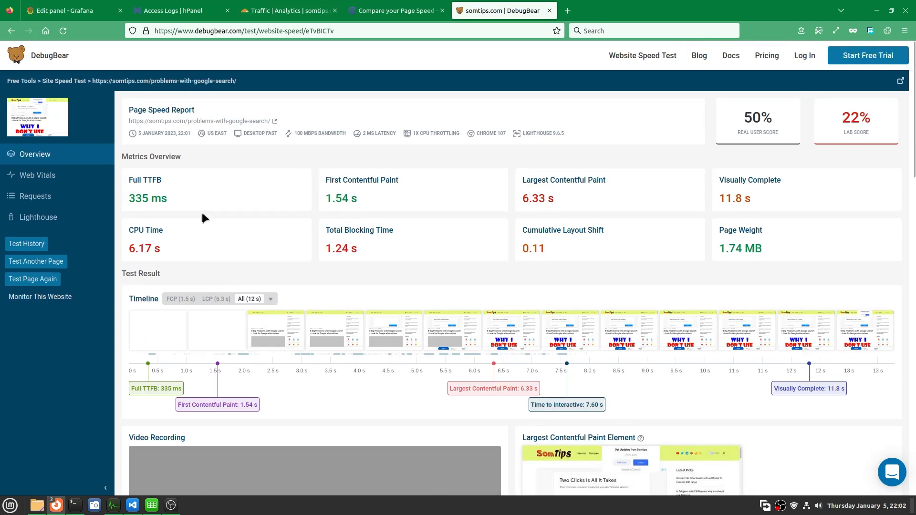
click(144, 180)
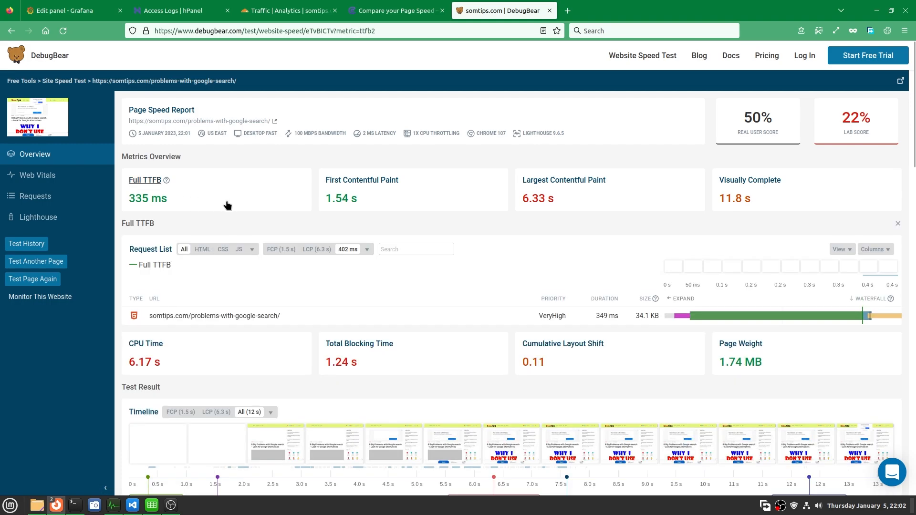